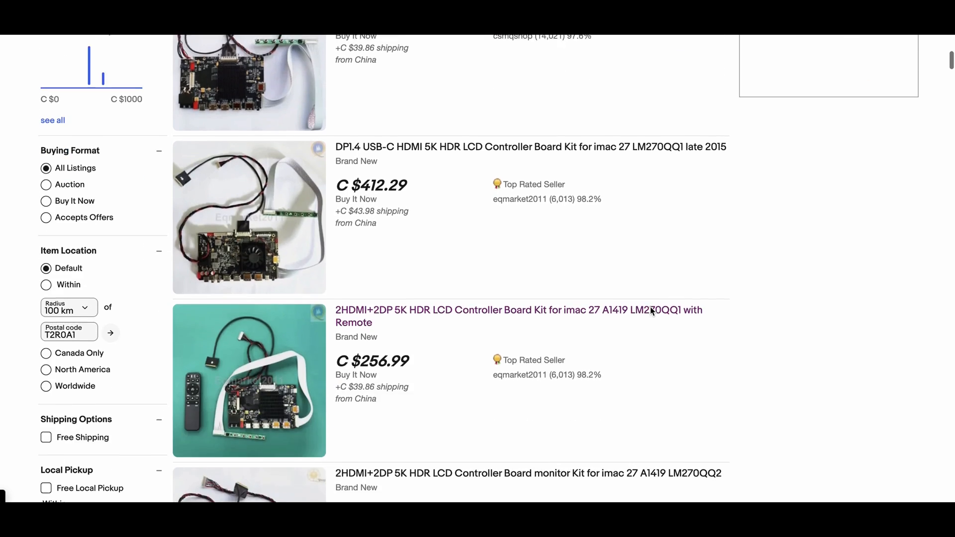
- Add the 2HDMI+2DP 5K HDR kit in the LM270QQ1(SD)(A2) variant to the cart
{"action": "left_click", "coordinate": [517, 310]}
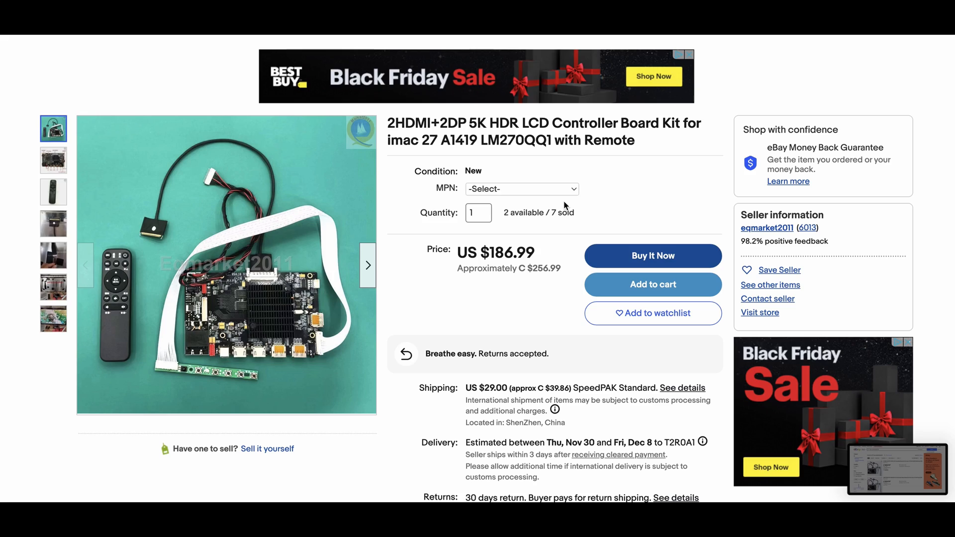
{"action": "left_click", "coordinate": [520, 189]}
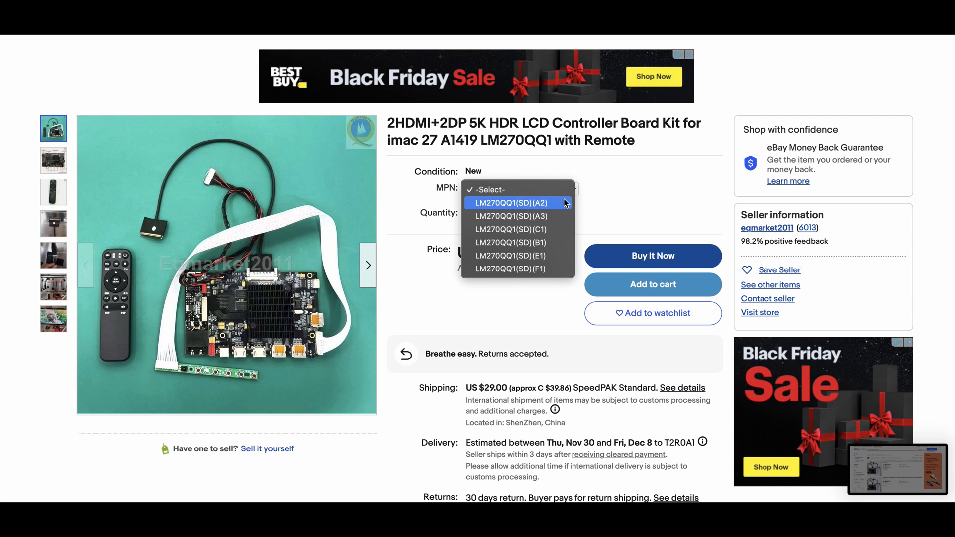
{"action": "left_click", "coordinate": [515, 203]}
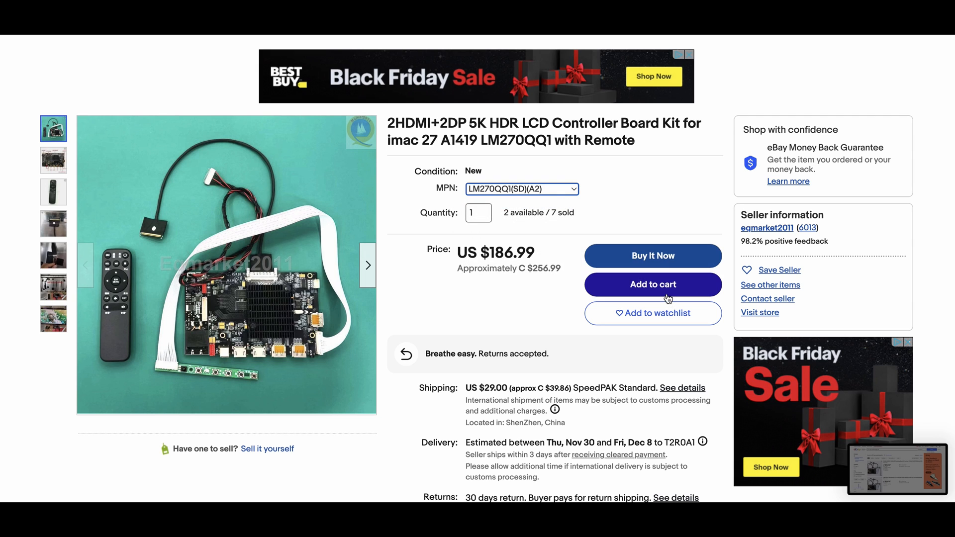
{"action": "left_click", "coordinate": [653, 284]}
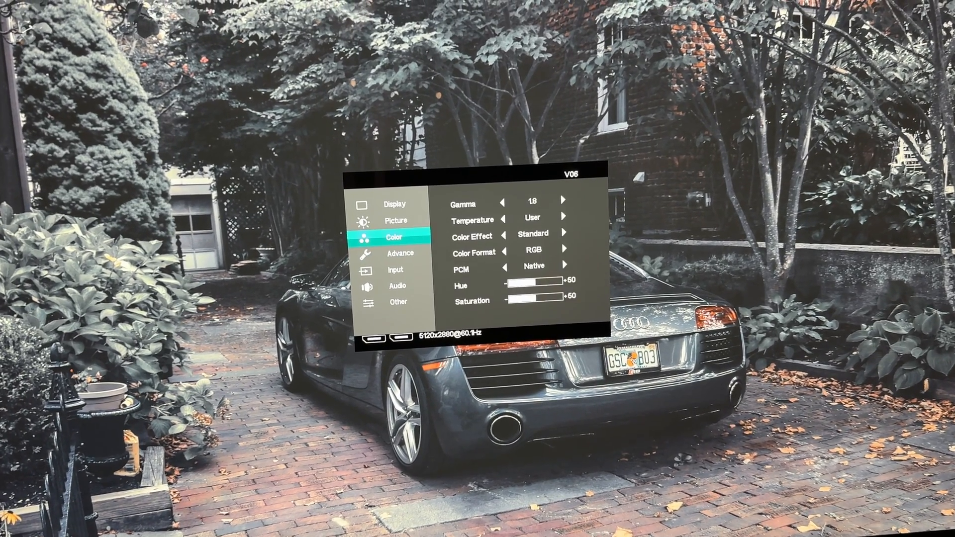
- Step through Color and Picture to the Input menu listing DP1, DP2, HDMI and DUAL DP
{"action": "left_click", "coordinate": [396, 221]}
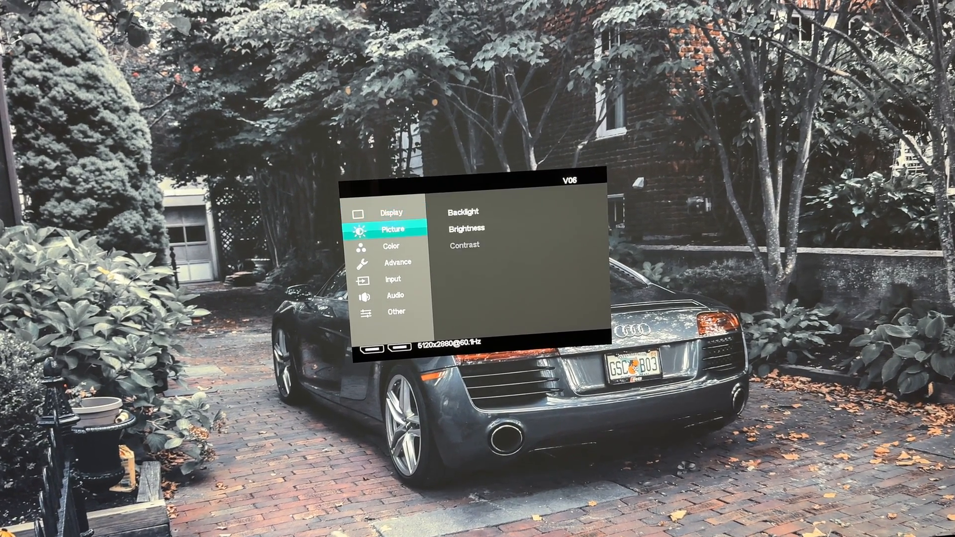
{"action": "left_click", "coordinate": [393, 278]}
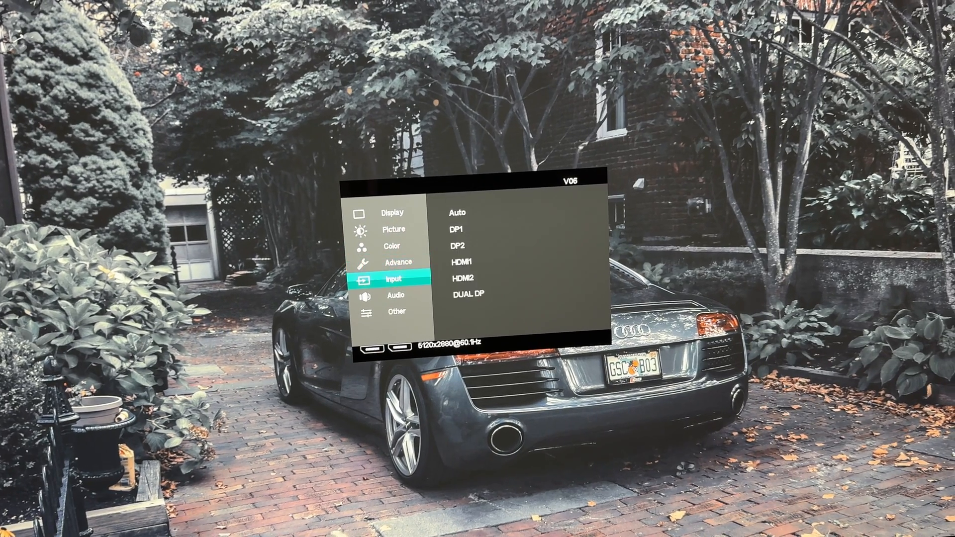
{"action": "left_click", "coordinate": [397, 311]}
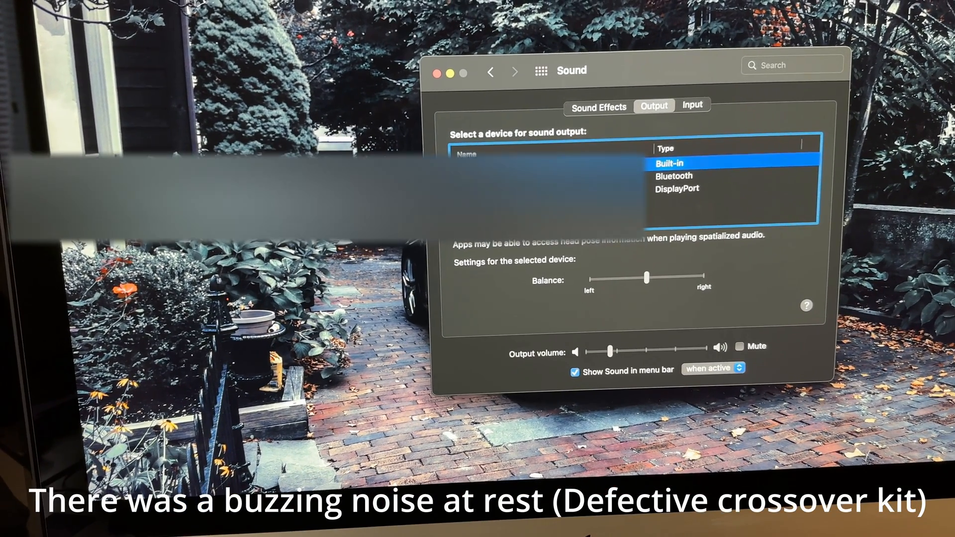
- Select the DisplayPort device as the Sound output in System Preferences
{"action": "left_click", "coordinate": [677, 194]}
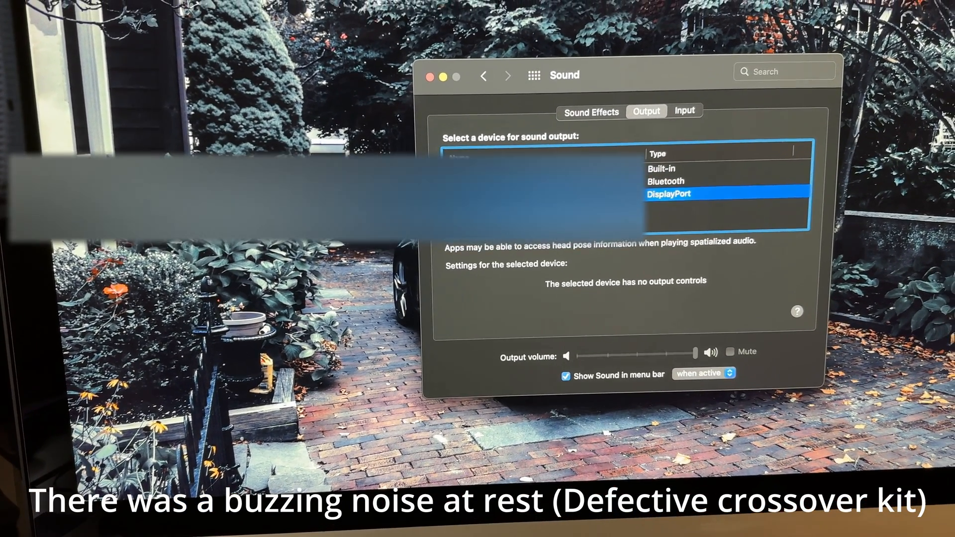